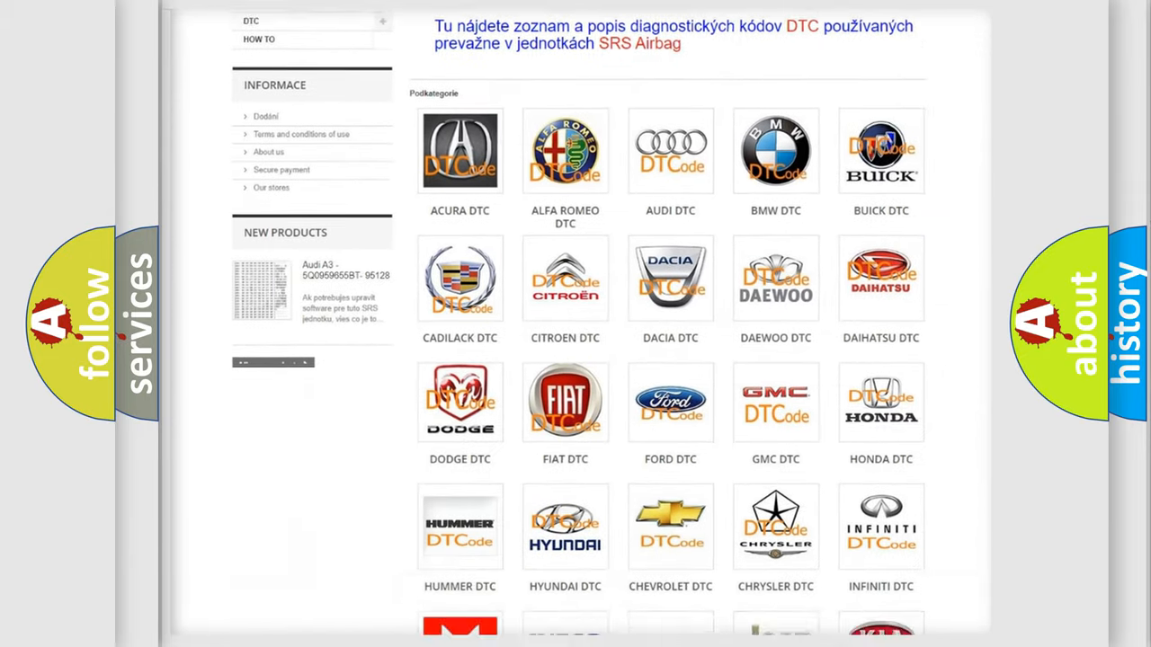
Scroll past the car brand logos down to the diagnostic trouble code table
scroll("down", 3)
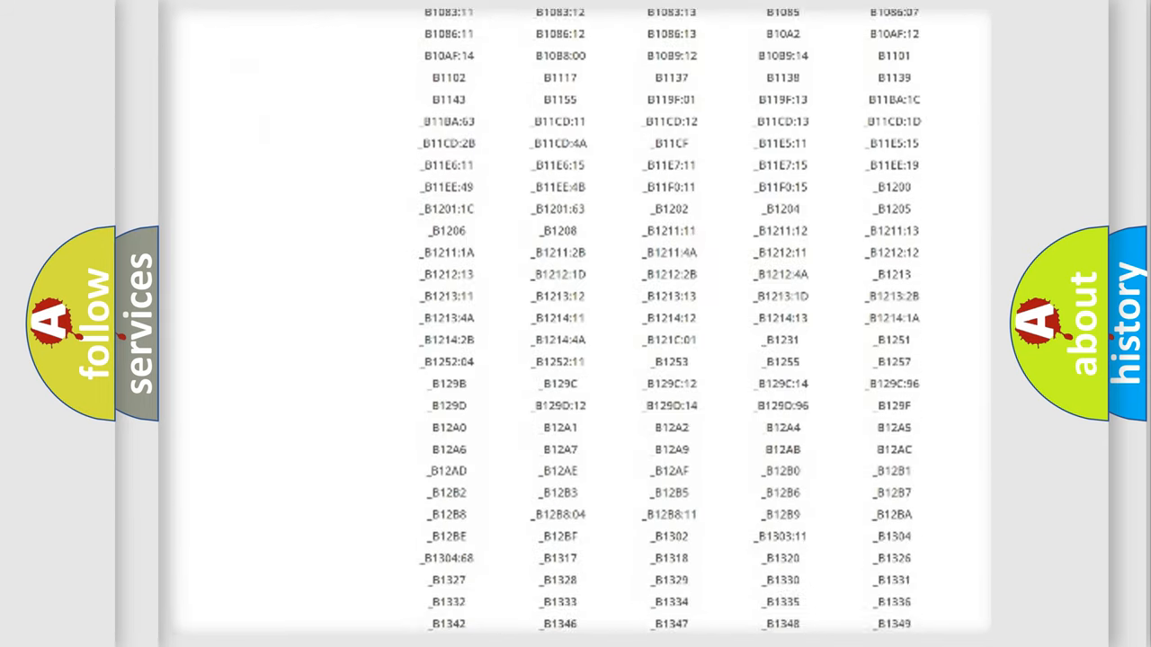
scroll("down", 3)
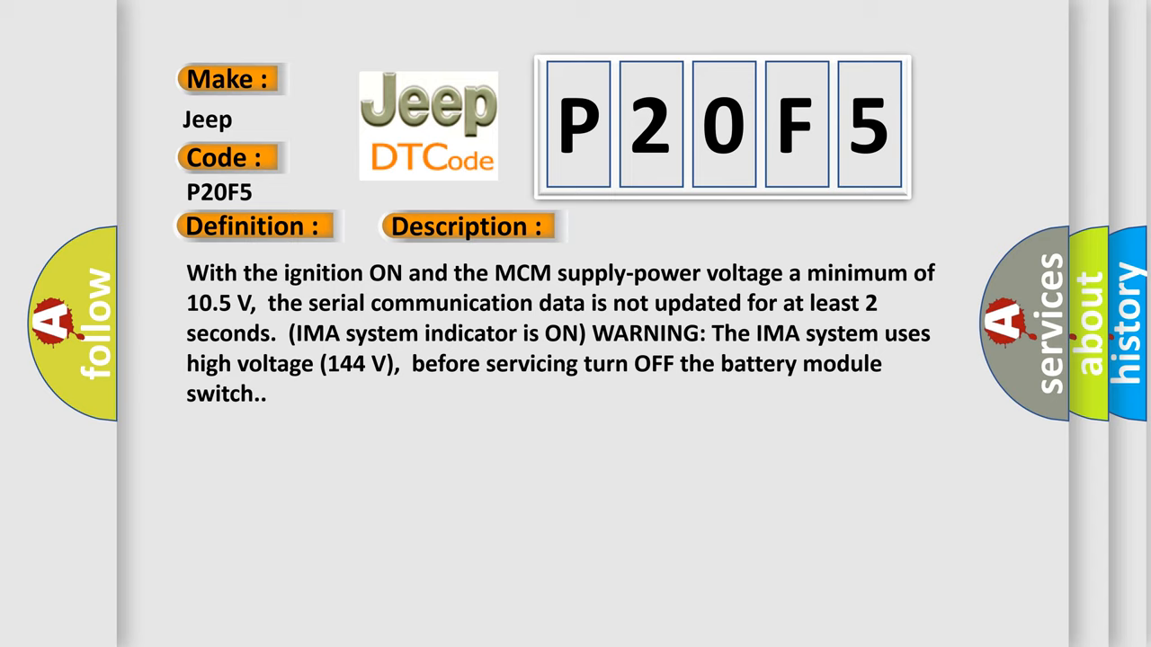
Advance the P20F5 slide from Description to its Cause section listing DC-DC converter and MCM faults
left_click(661, 225)
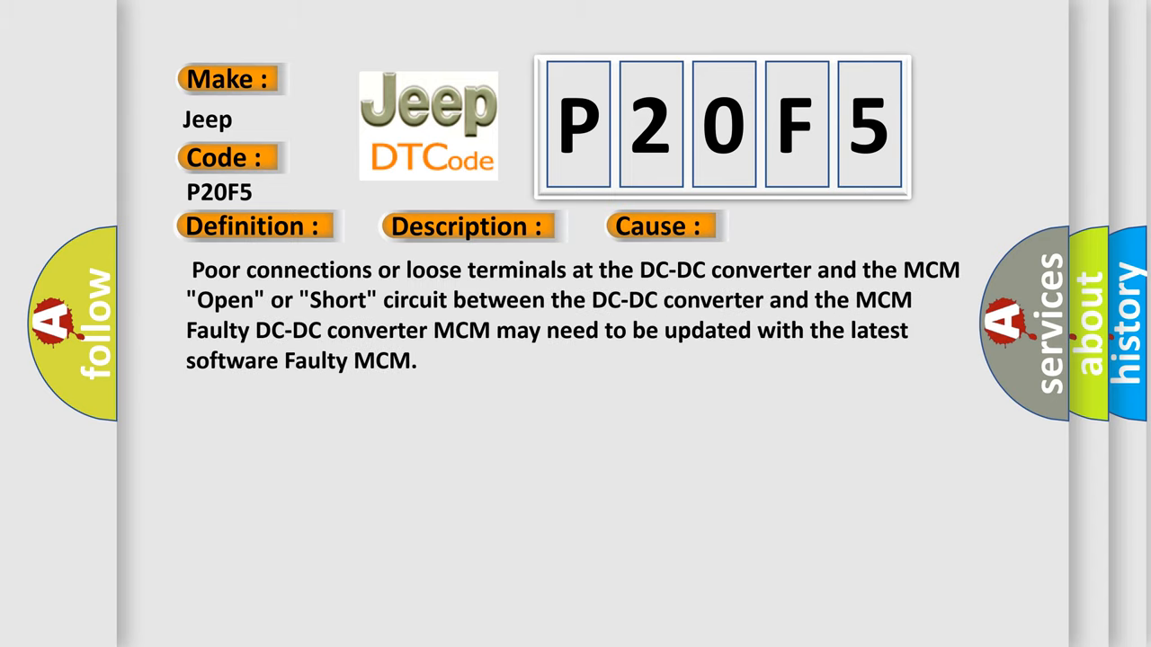